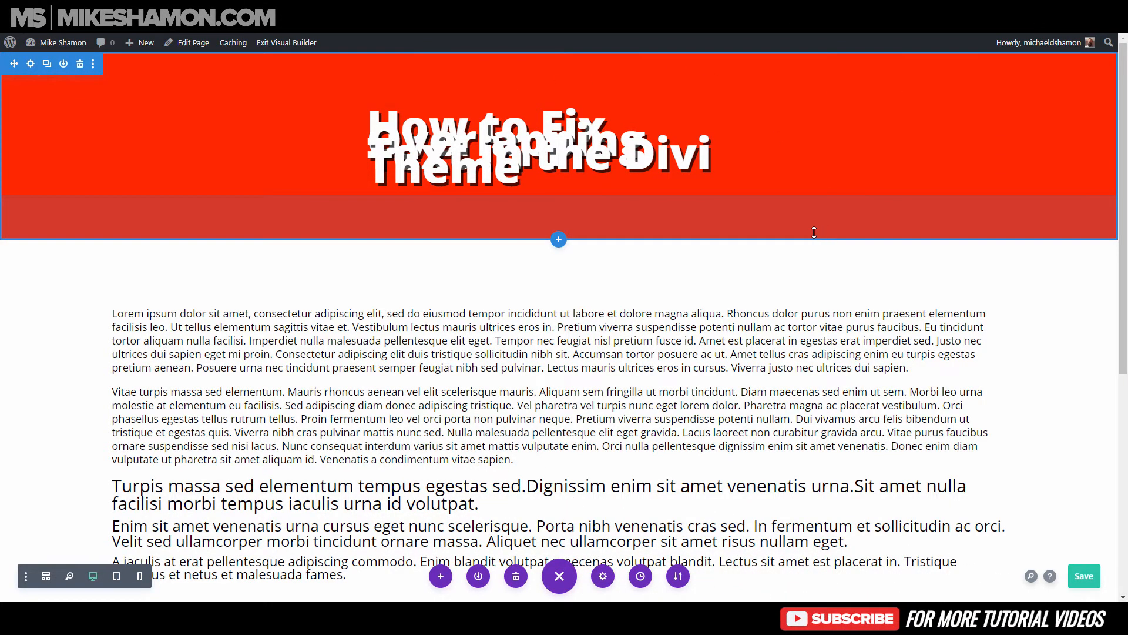
Scroll to the overlapping title Text module and inspect its text in Text Settings.
scroll(down, 3)
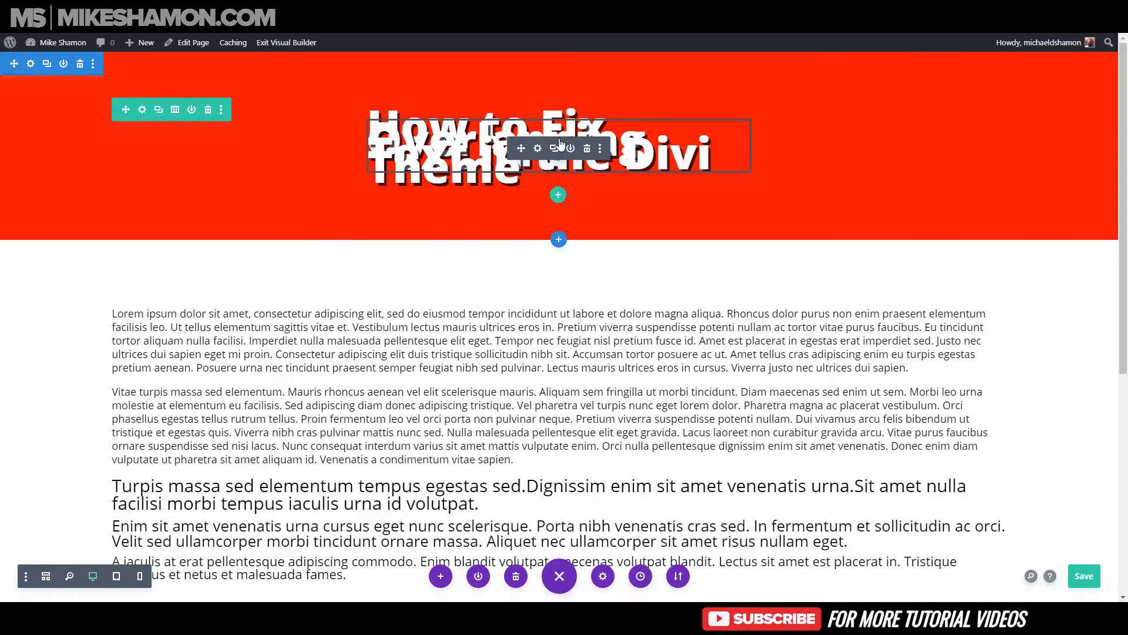
mouse_move(538, 153)
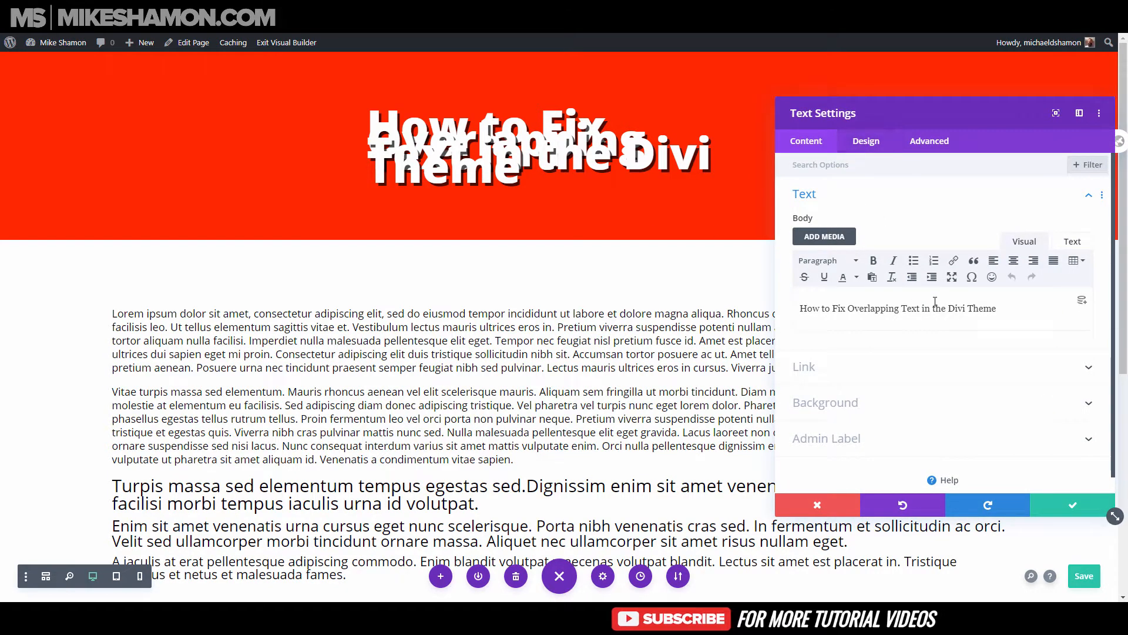
triple_click(898, 308)
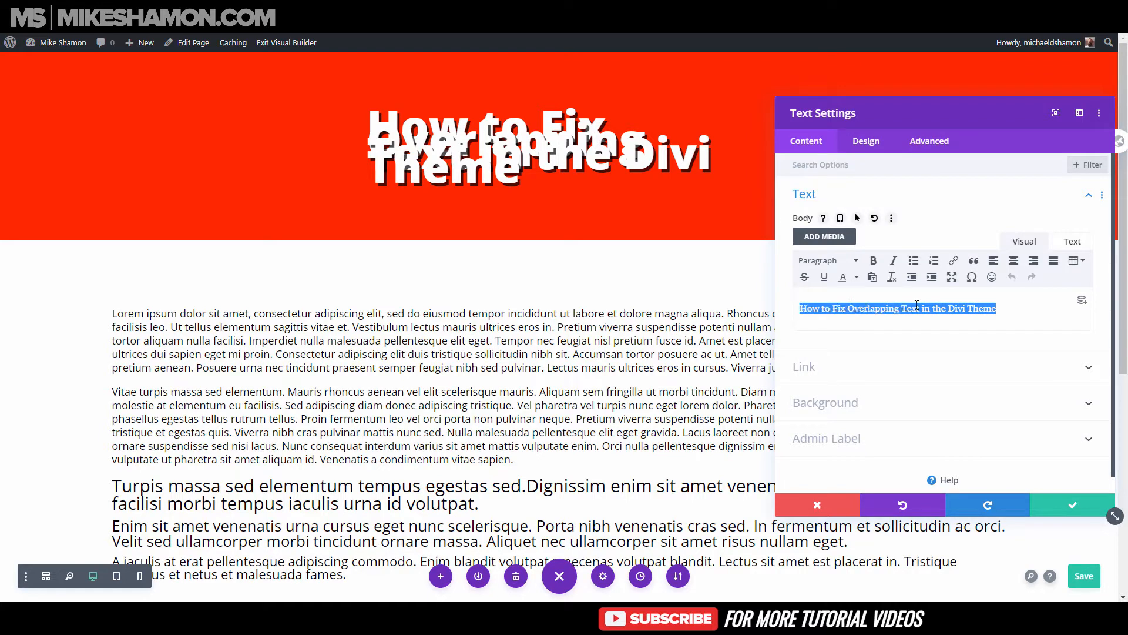
click(1027, 310)
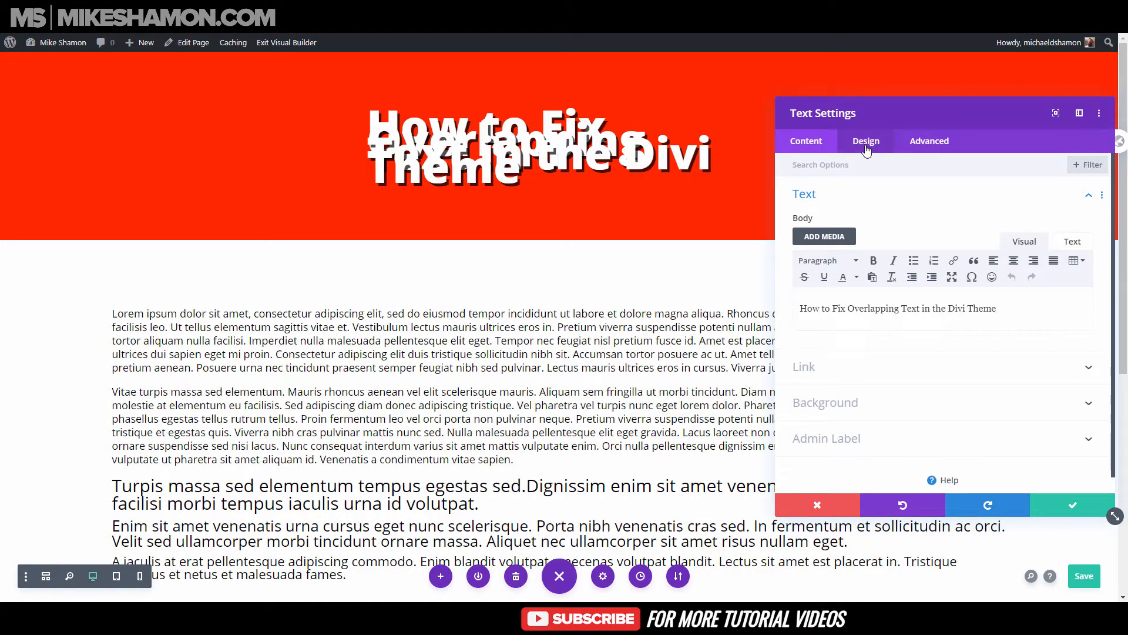
Set the title's Text Line Height to 1em under Design > Text.
click(865, 140)
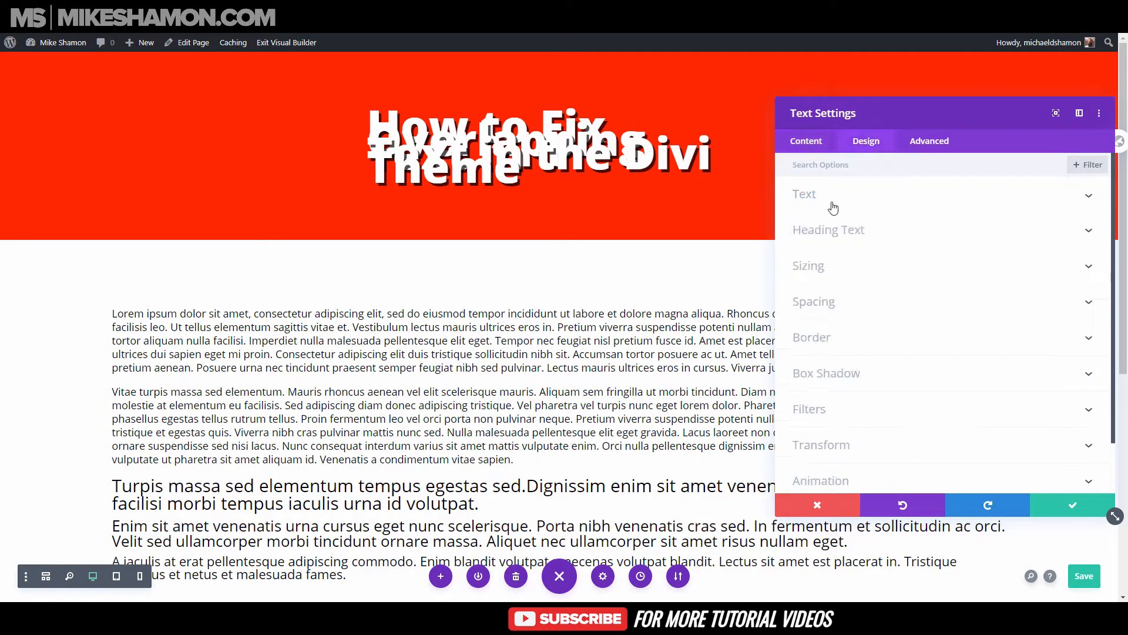
click(804, 194)
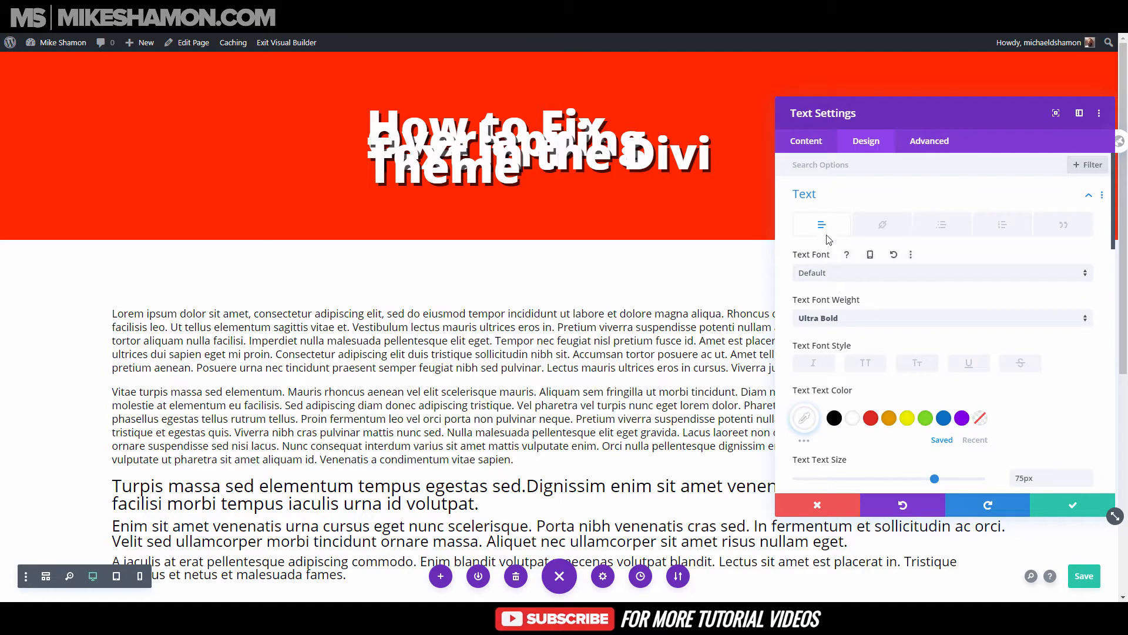
mouse_move(824, 270)
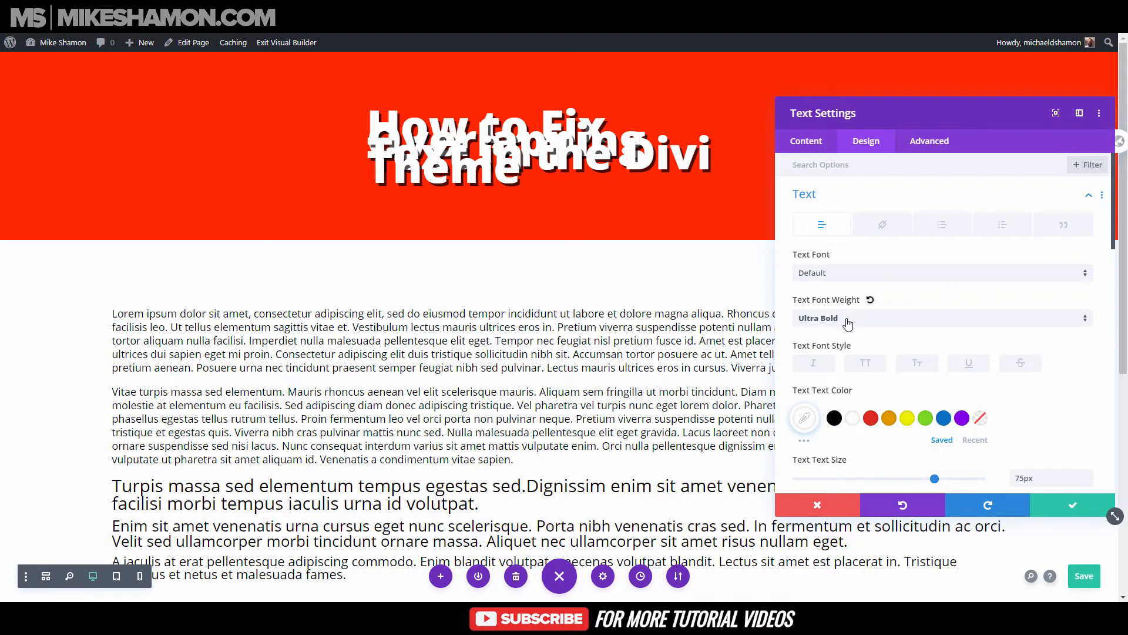
scroll(down, 3)
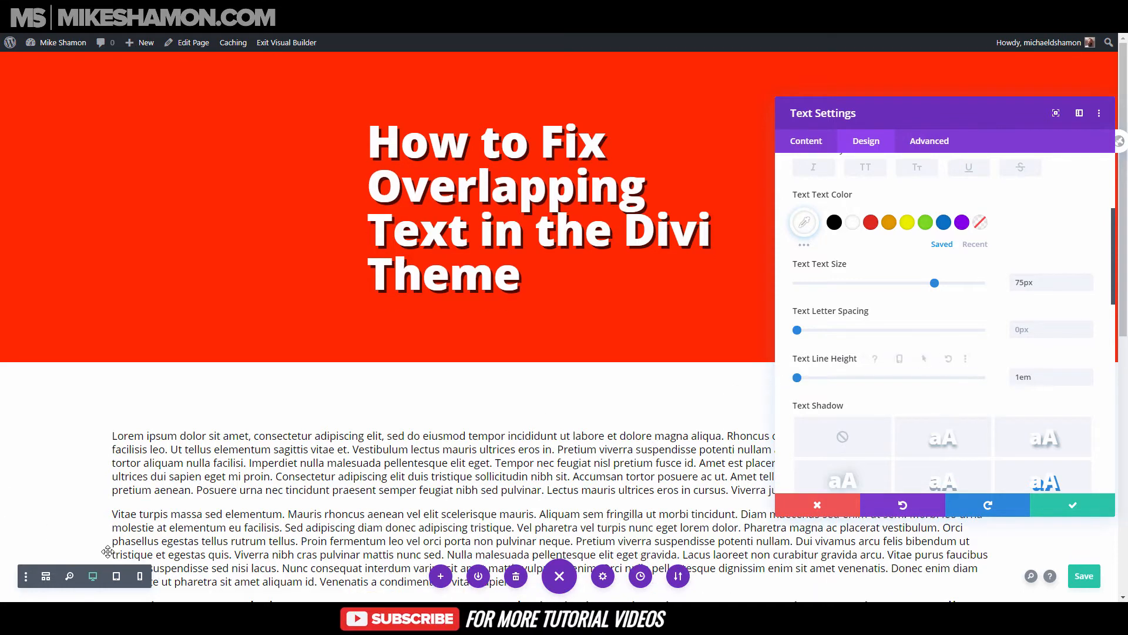
Preview at phone width and enable per-device Text Size for a smaller phone title.
click(139, 576)
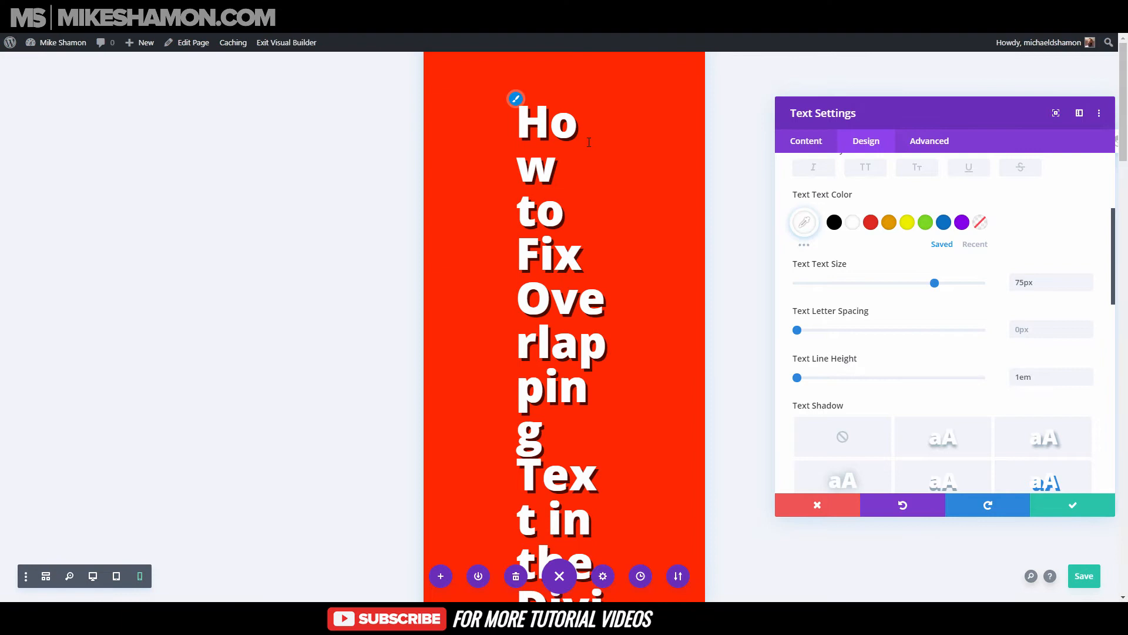
mouse_move(910, 301)
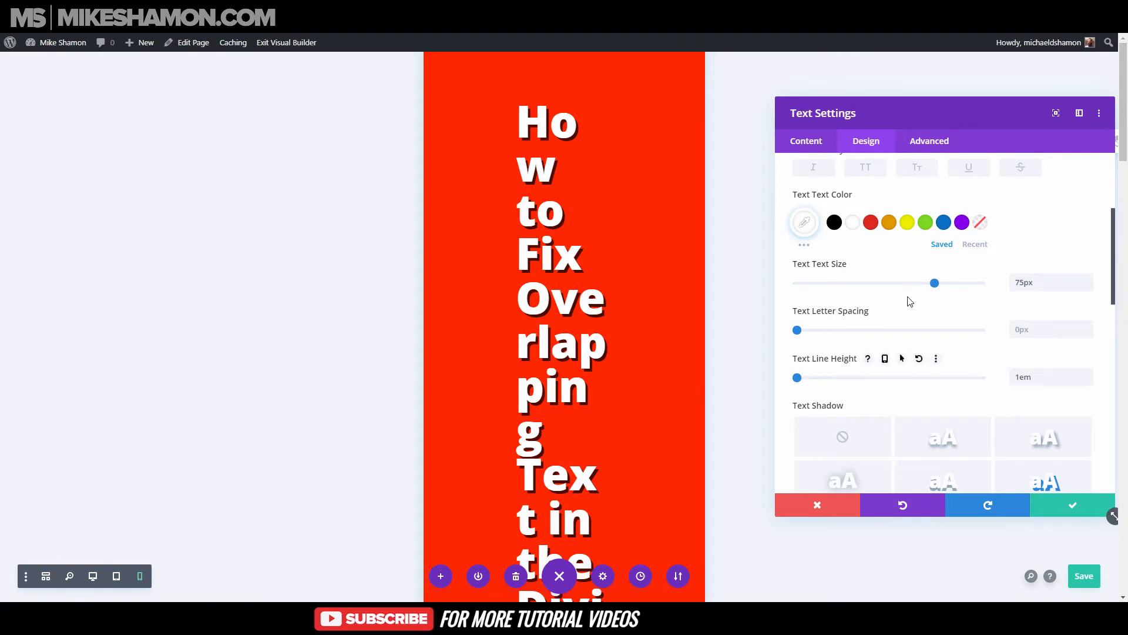
mouse_move(875, 269)
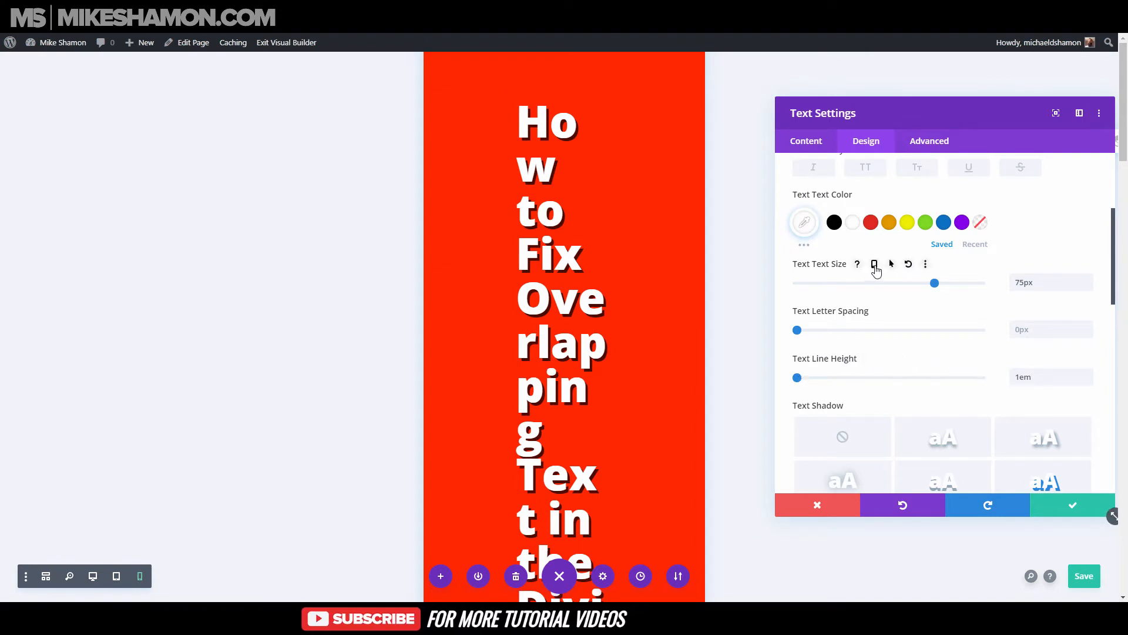
click(875, 263)
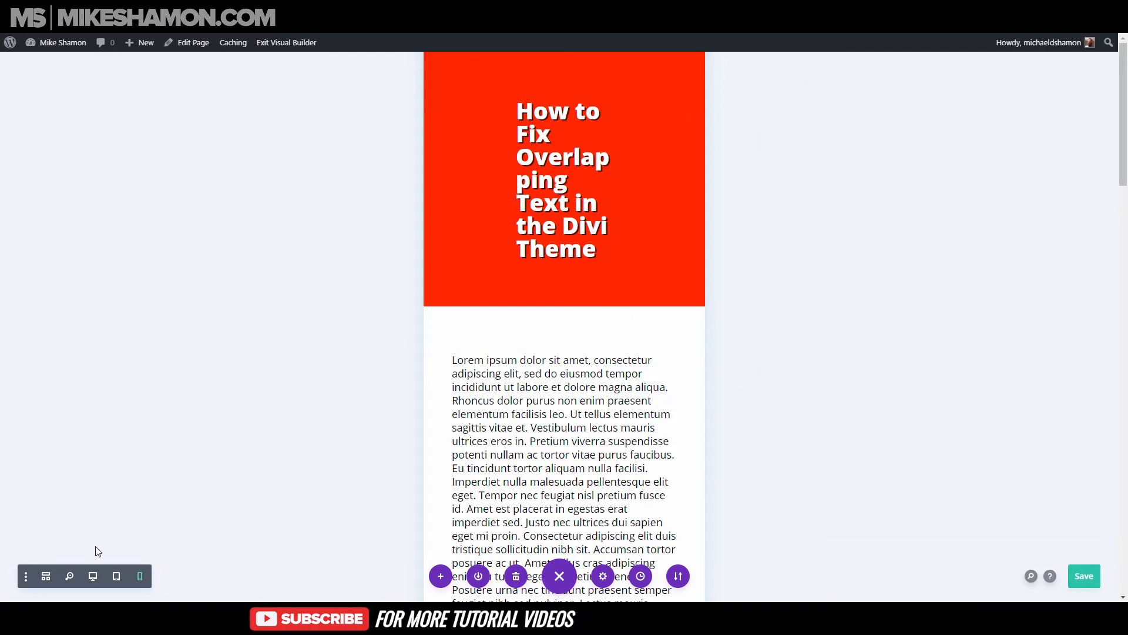
Return to the desktop preview and scroll down to the body Text module.
click(93, 576)
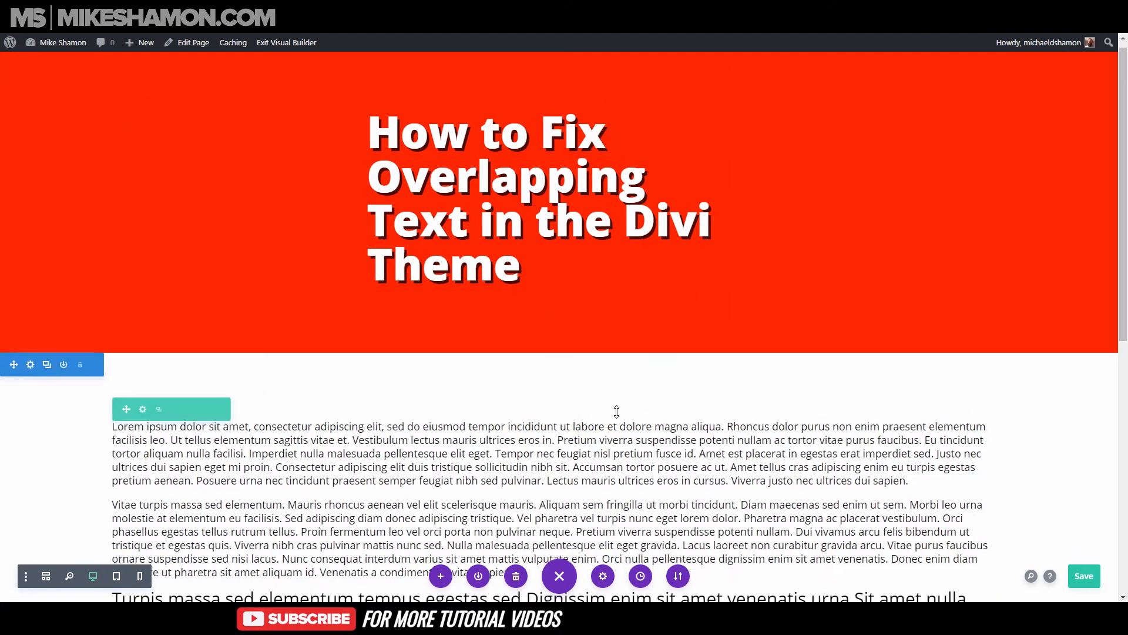
scroll(down, 3)
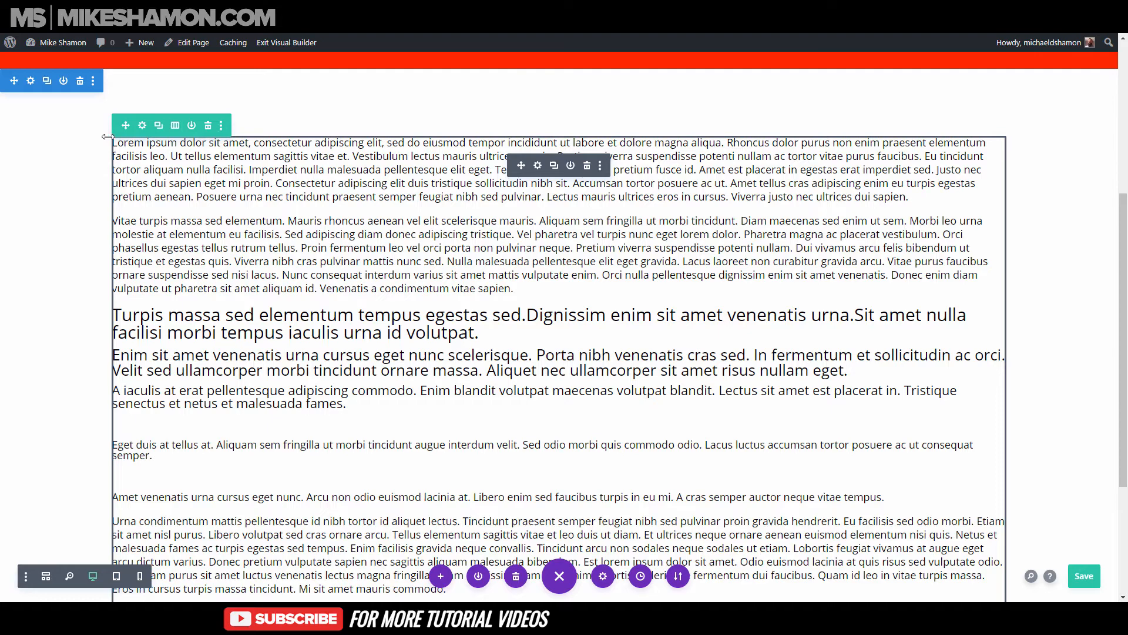
scroll(down, 3)
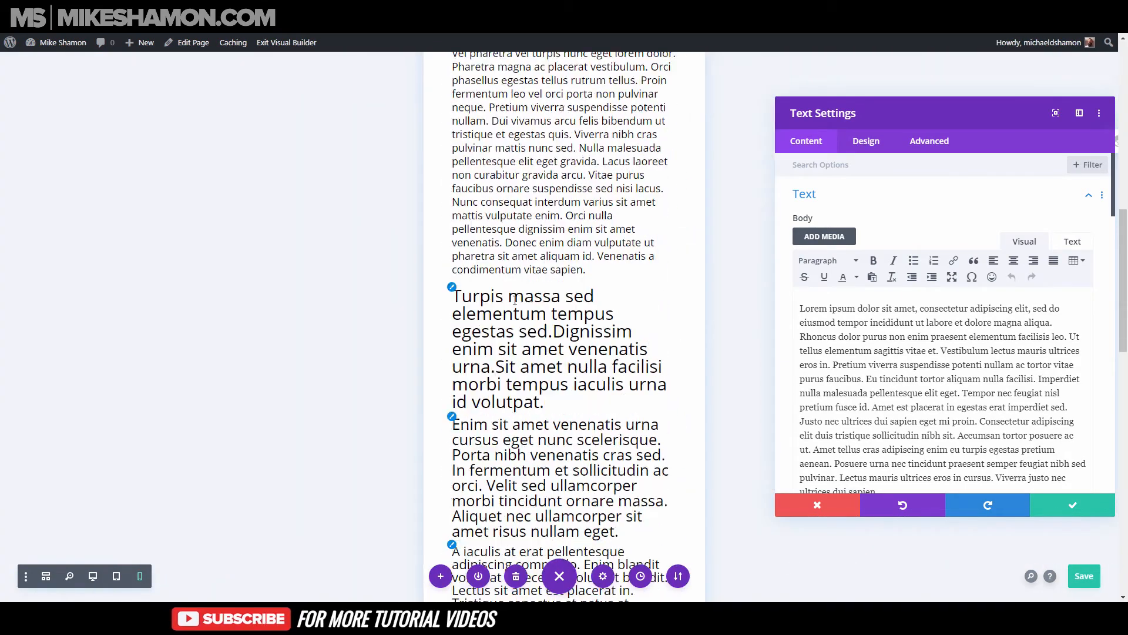
Expand the body text's Heading Text styling options on the Design tab.
click(866, 141)
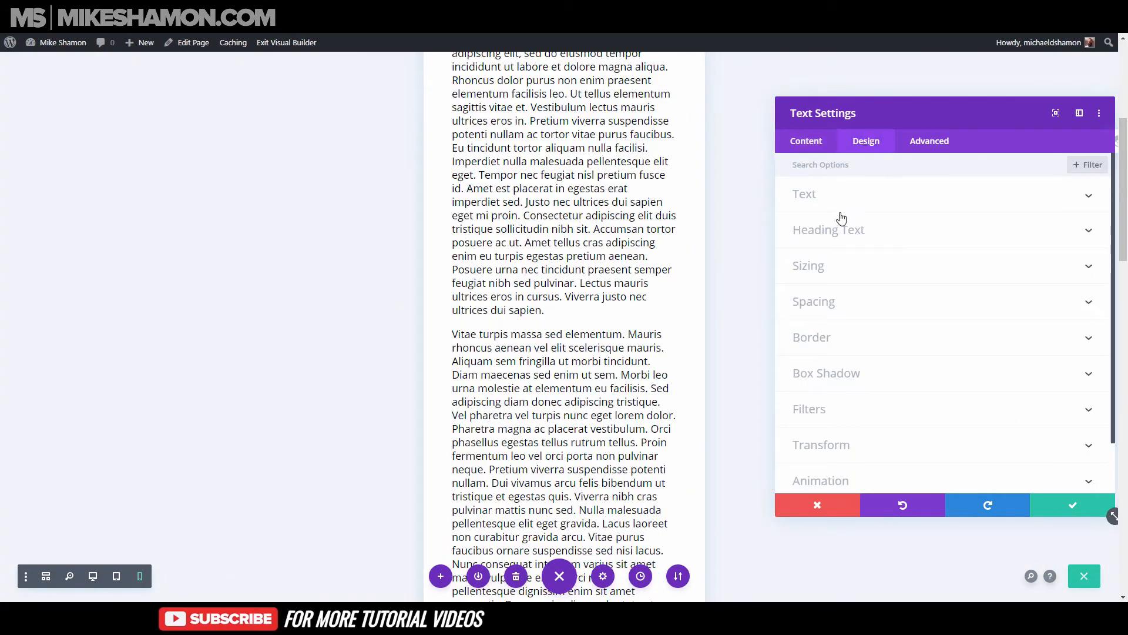
click(828, 229)
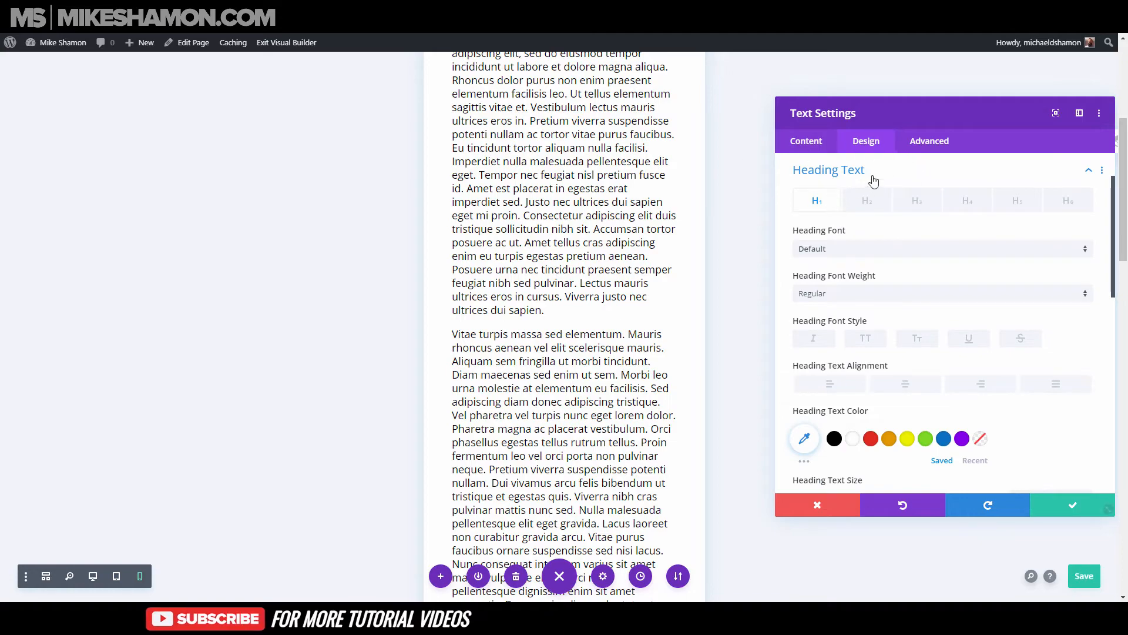
scroll(down, 3)
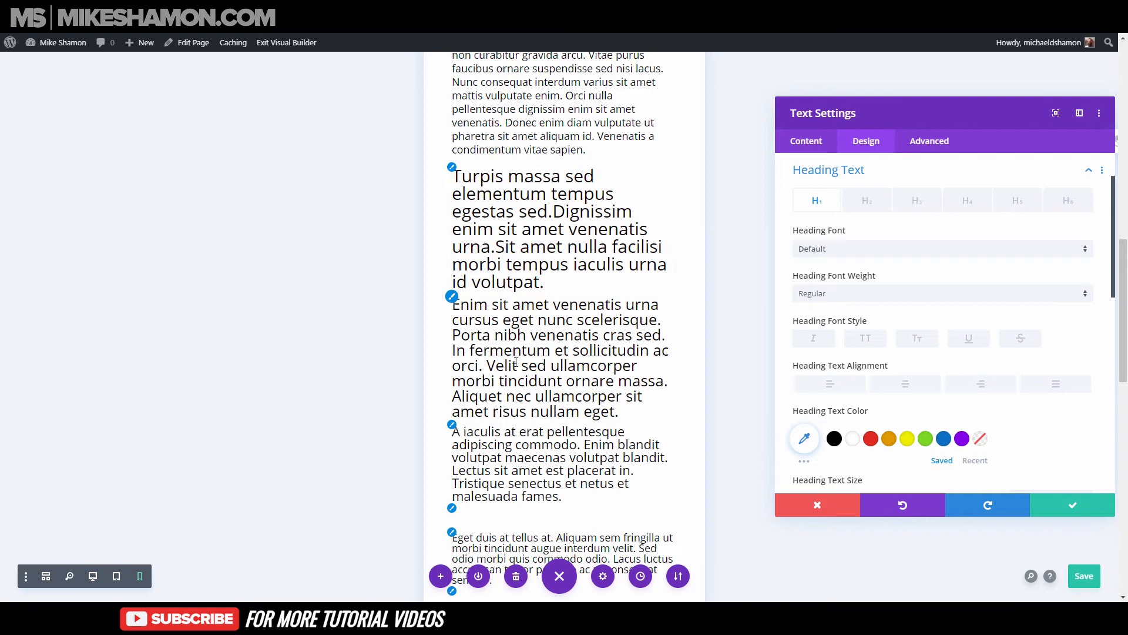
scroll(down, 3)
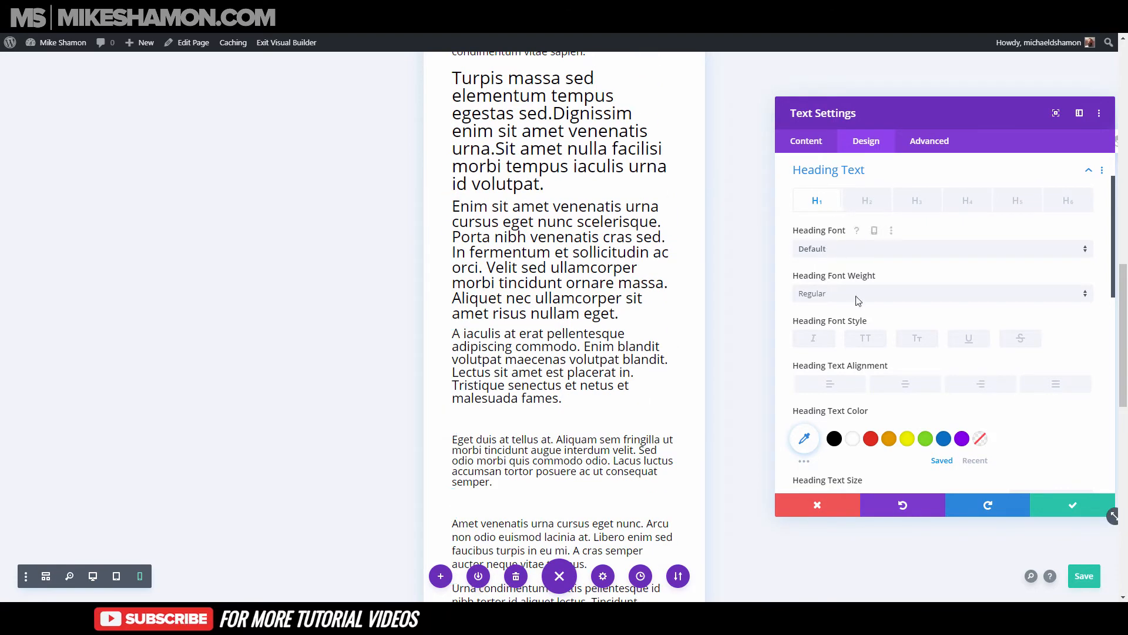
Set the H1 heading font to Open Sans and review its 1.2em line height.
click(939, 248)
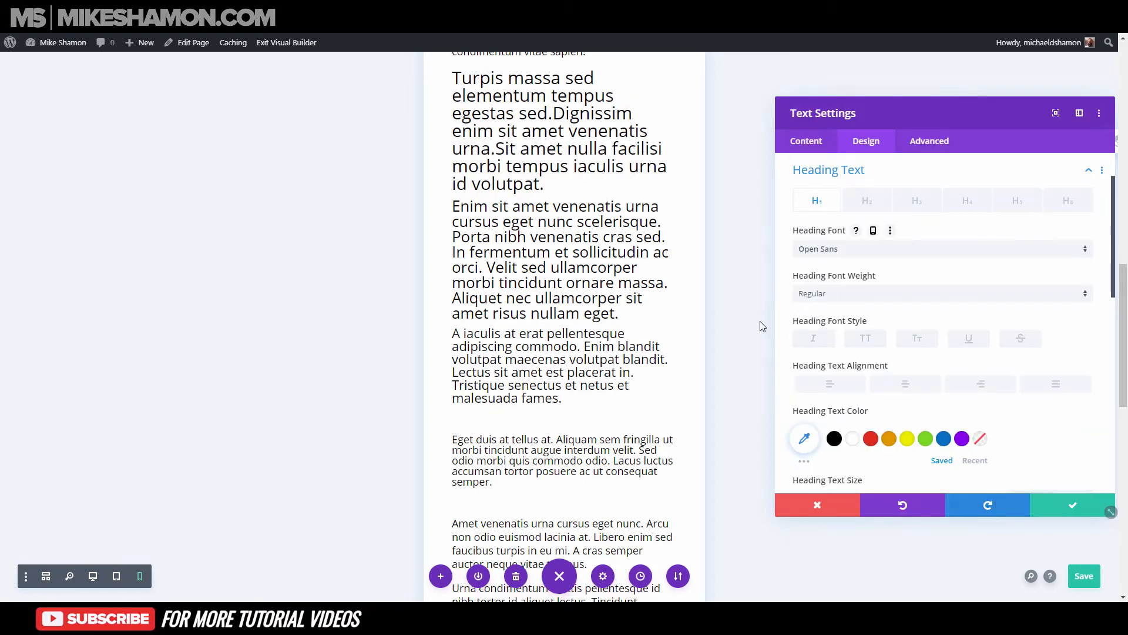
mouse_move(823, 371)
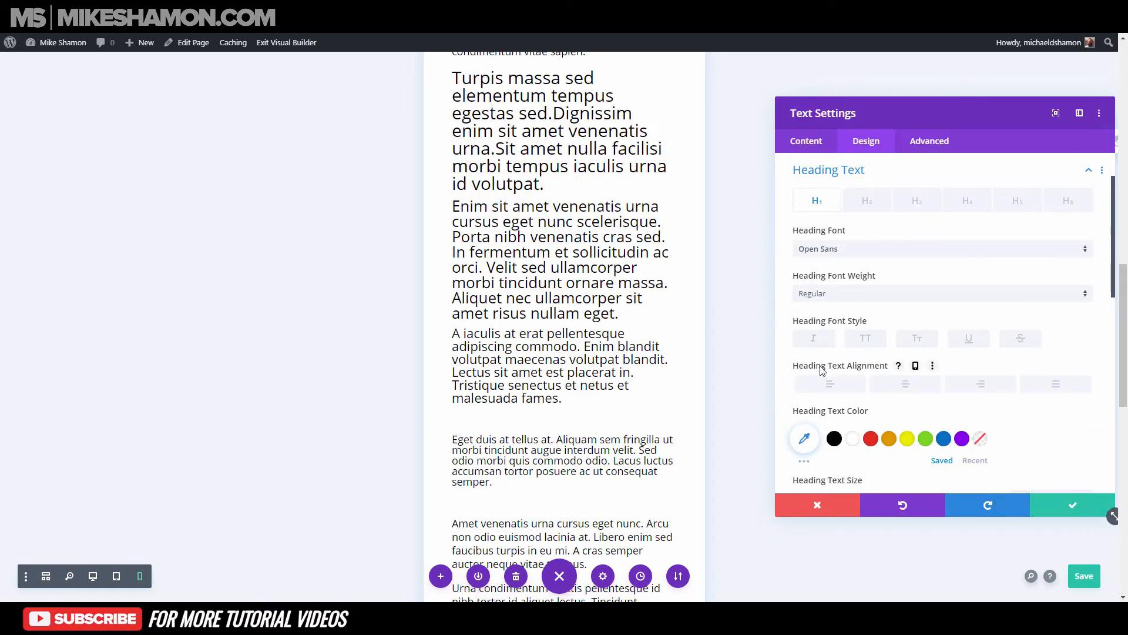
mouse_move(860, 366)
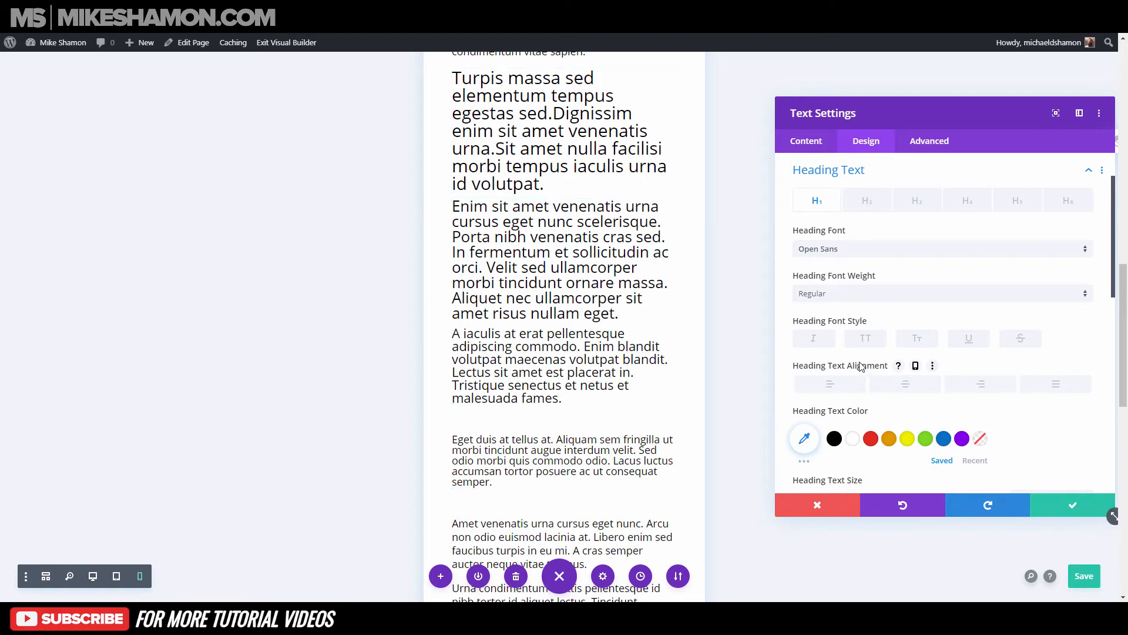
scroll(down, 3)
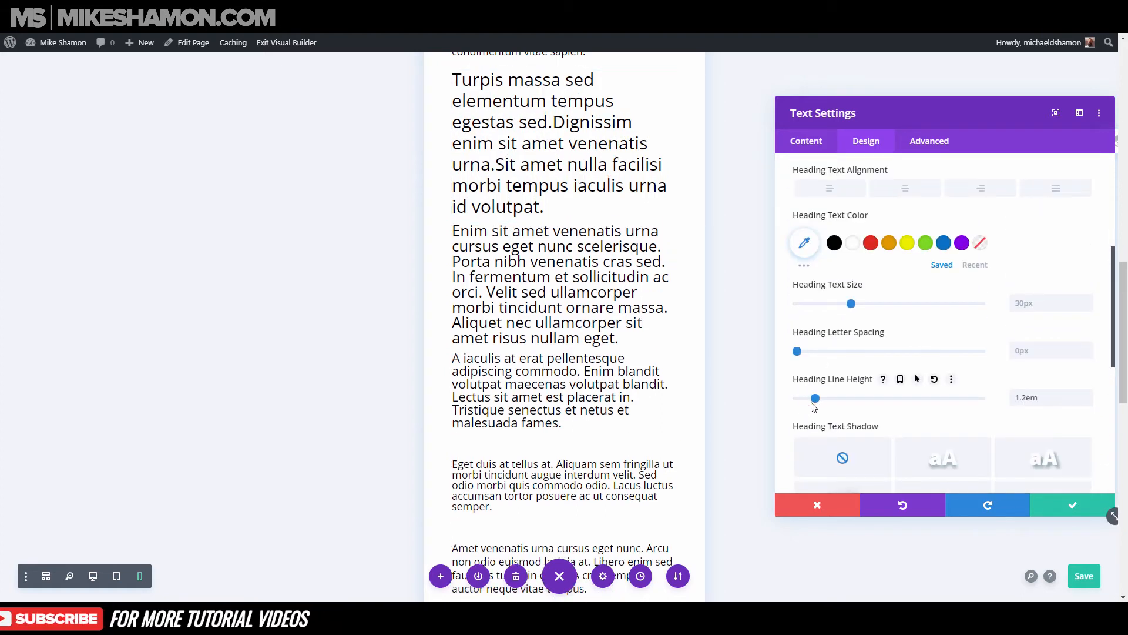
scroll(up, 3)
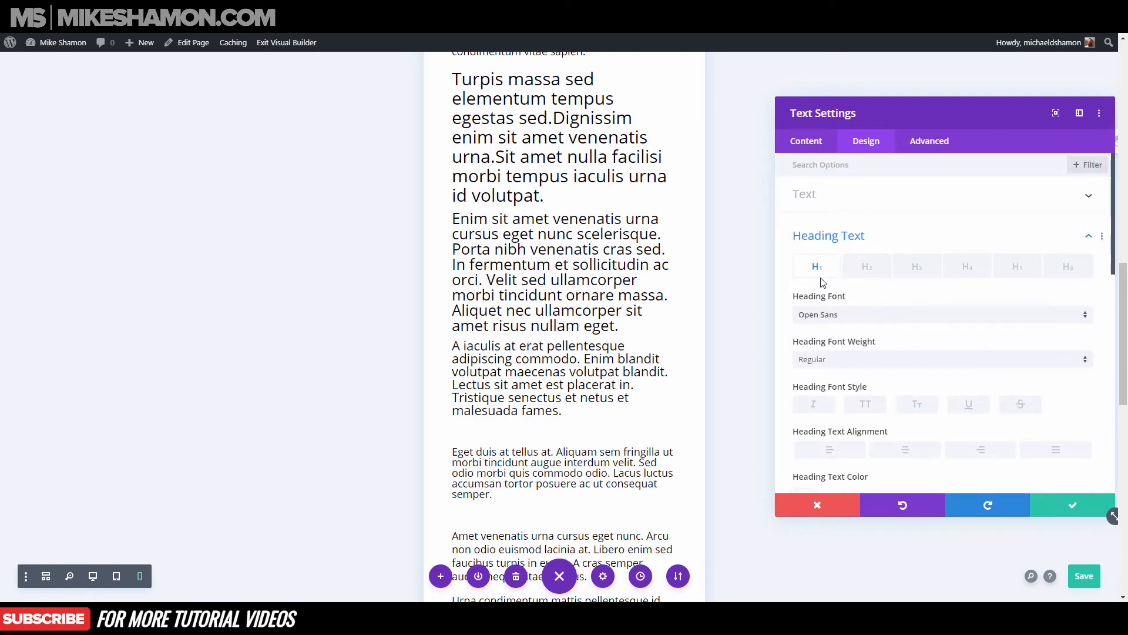
scroll(down, 3)
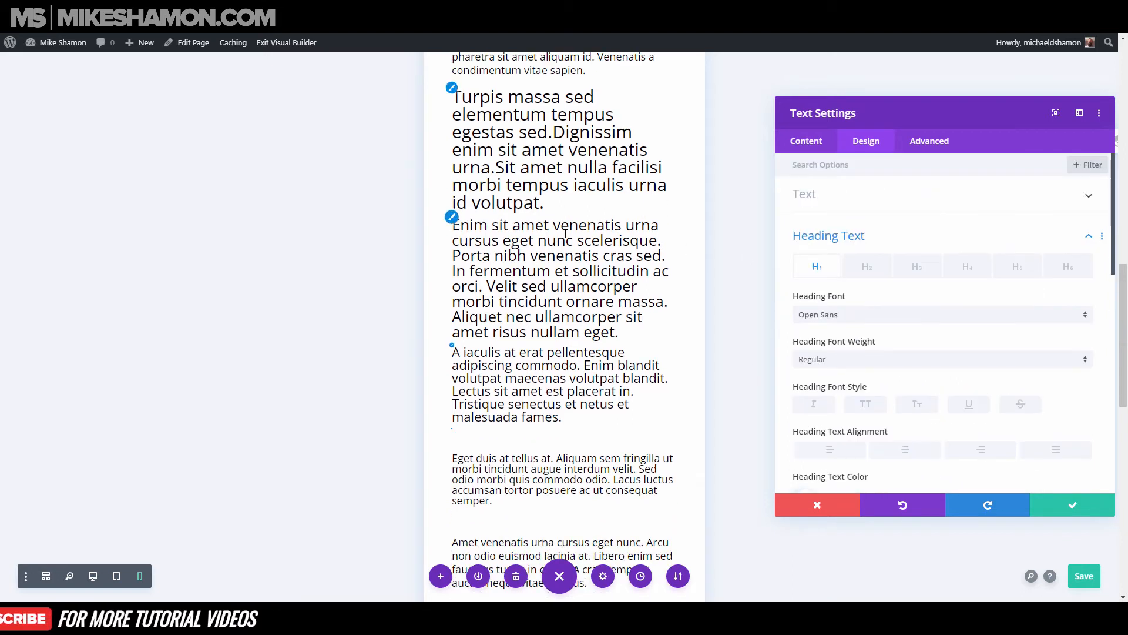
Loosen H1/H2 line heights and make the H2 heading orange and bold.
scroll(down, 3)
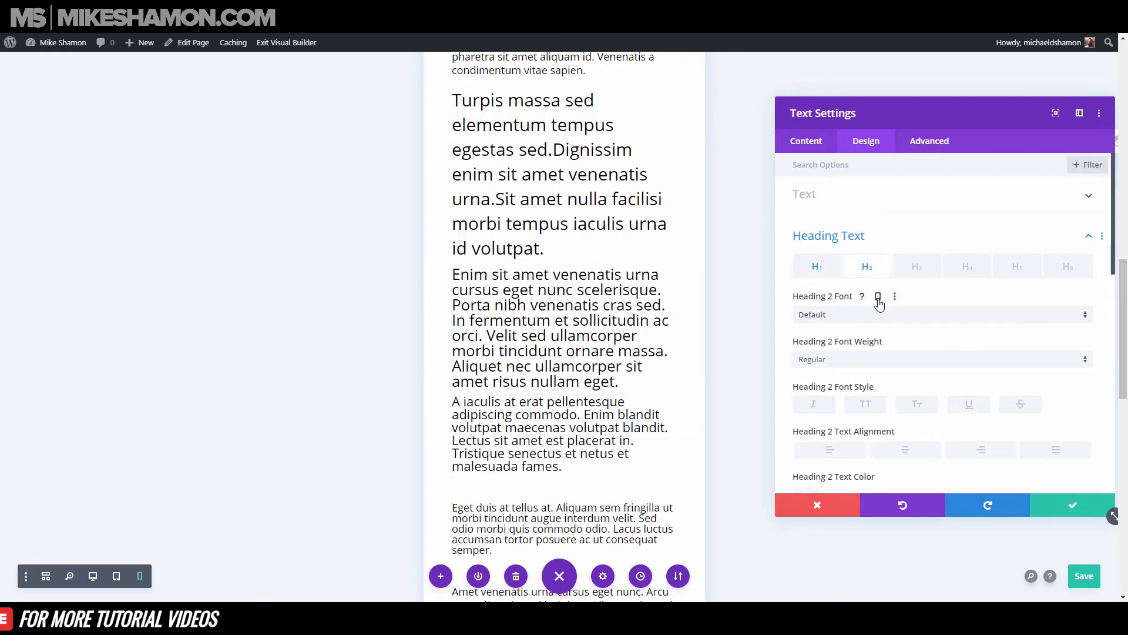
scroll(down, 3)
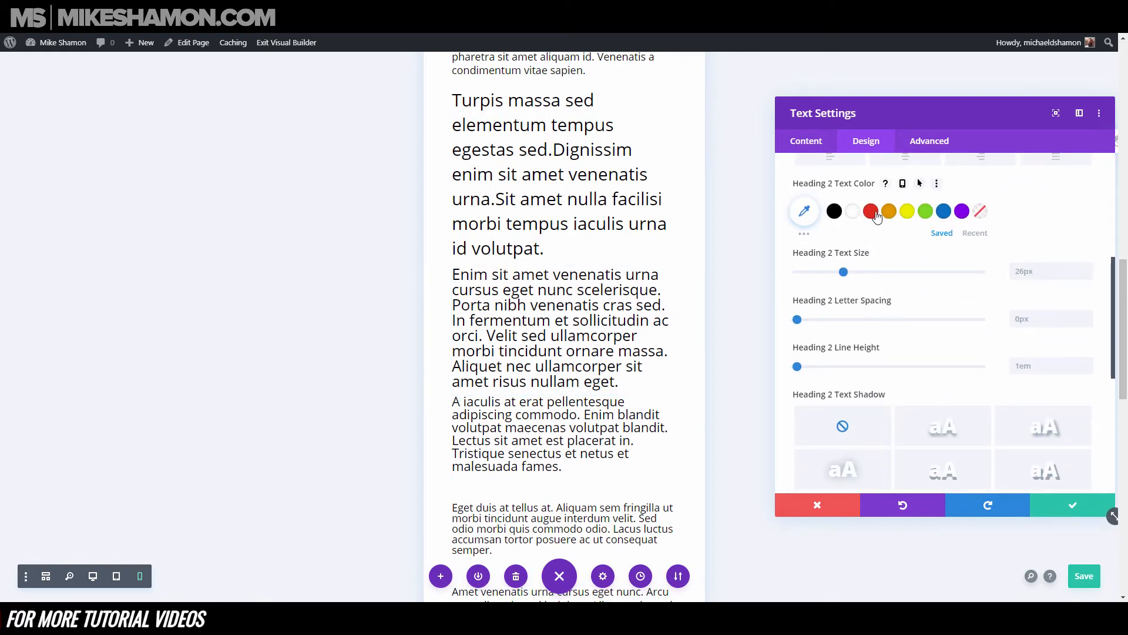
click(871, 211)
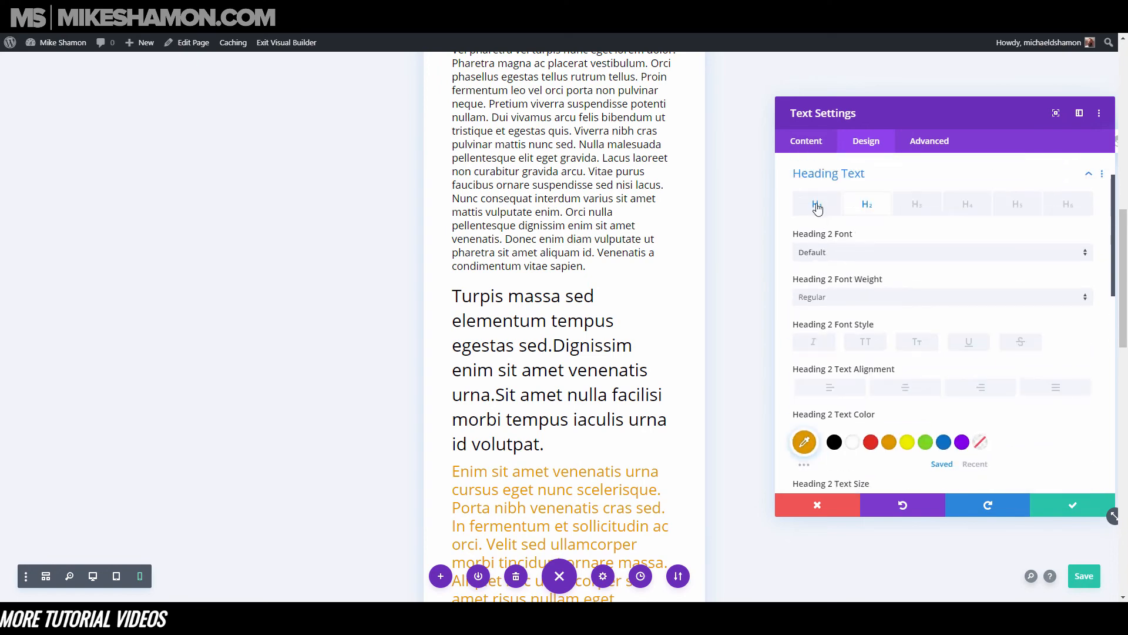
click(939, 296)
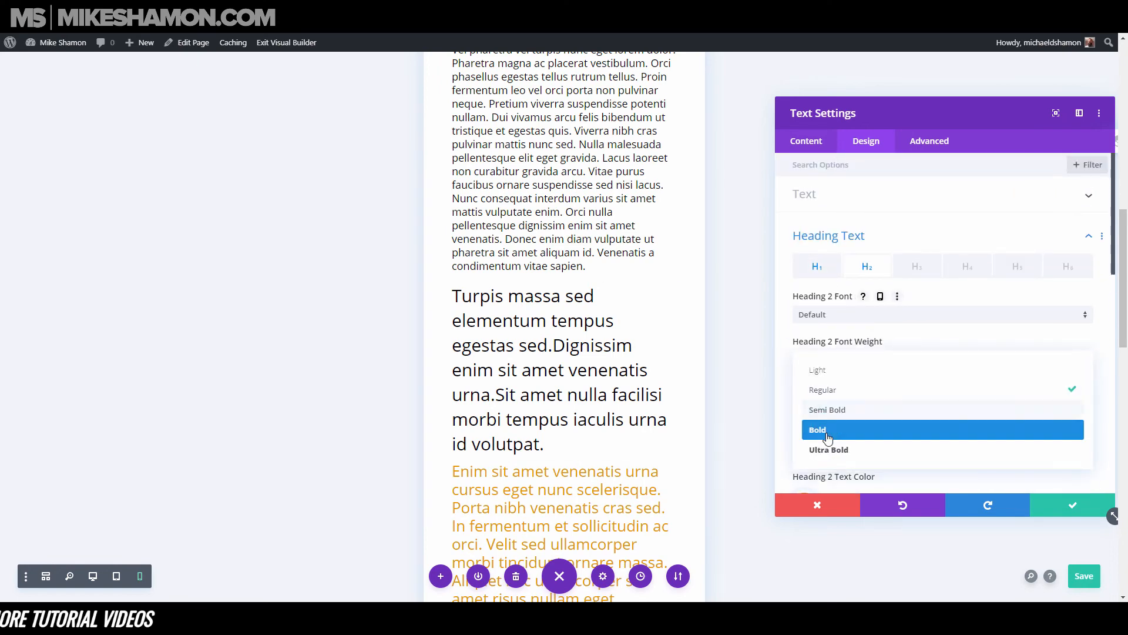
click(818, 430)
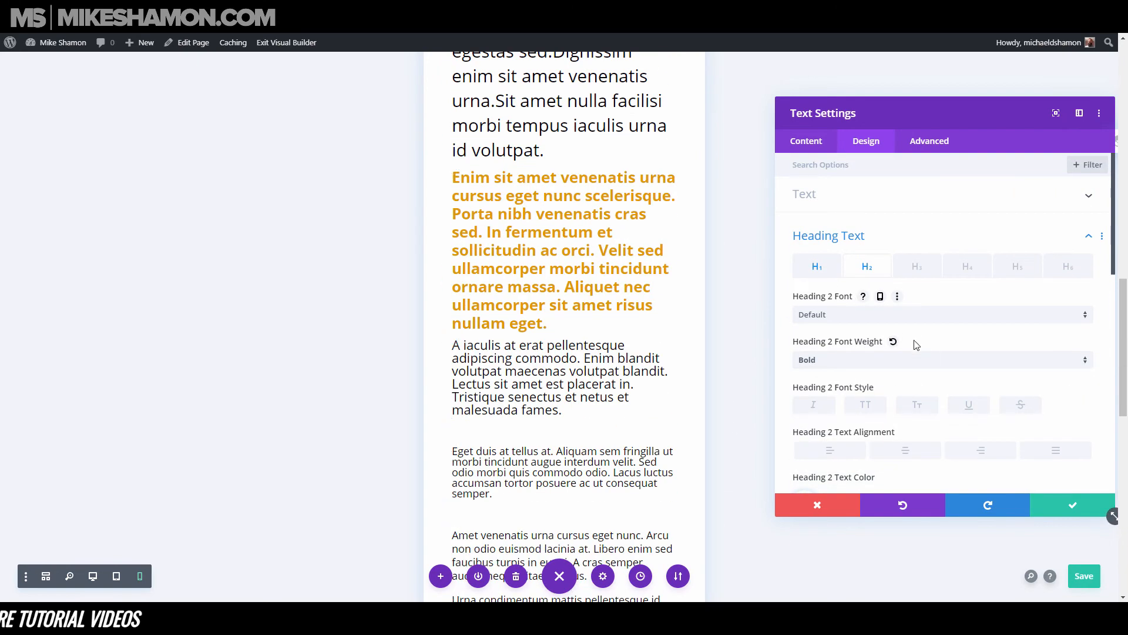
scroll(down, 3)
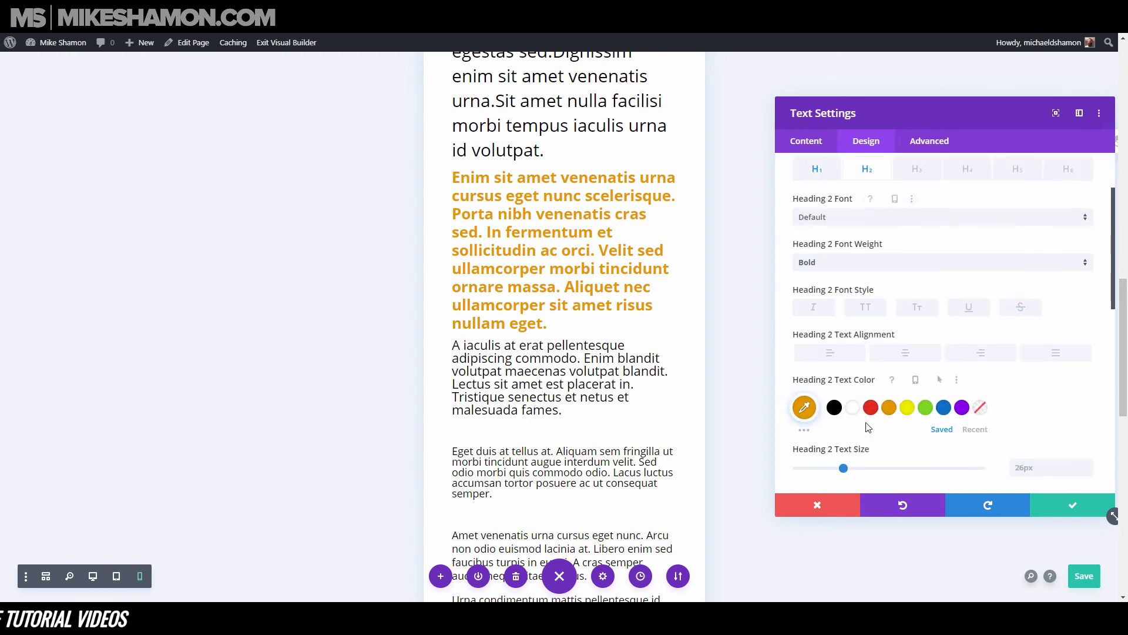
scroll(down, 3)
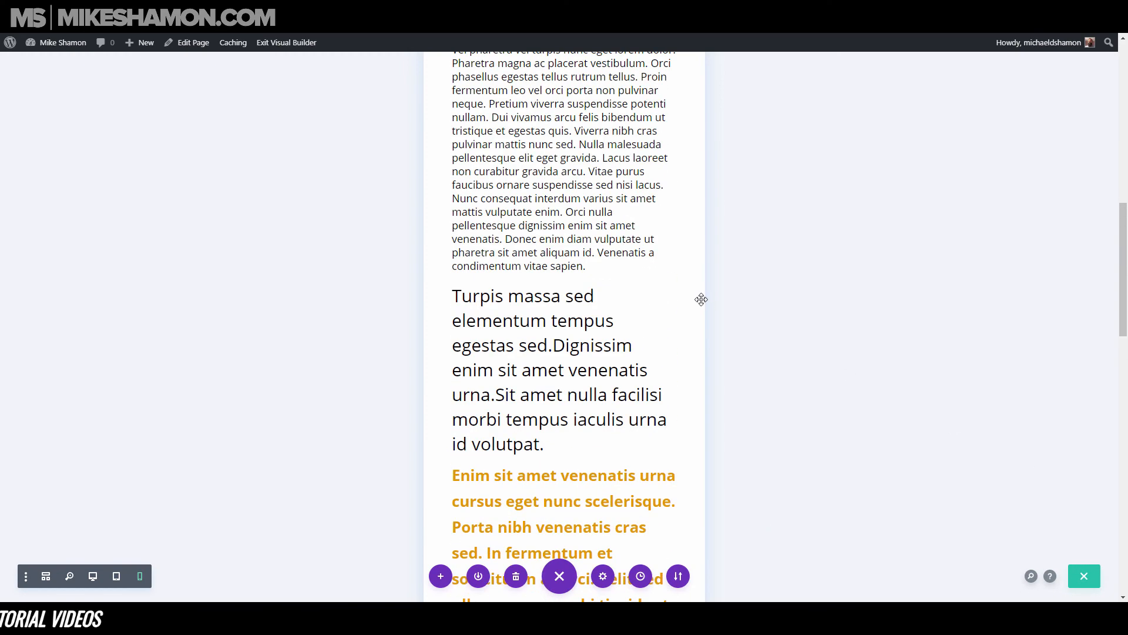
Scroll back to the header title and switch the preview to desktop width.
scroll(down, 3)
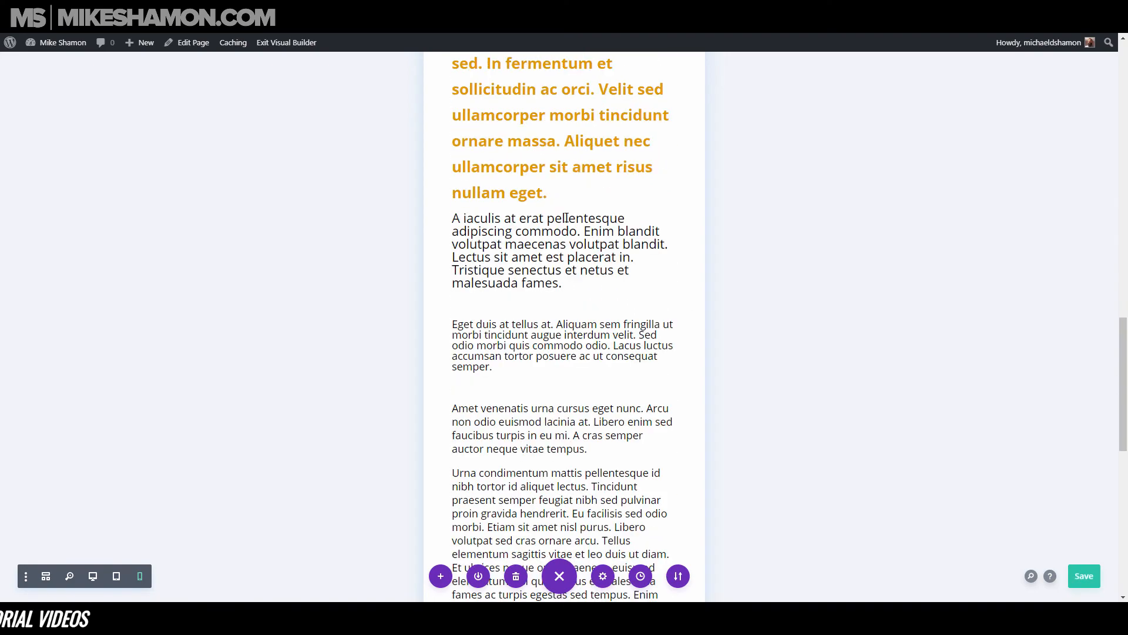
scroll(down, 3)
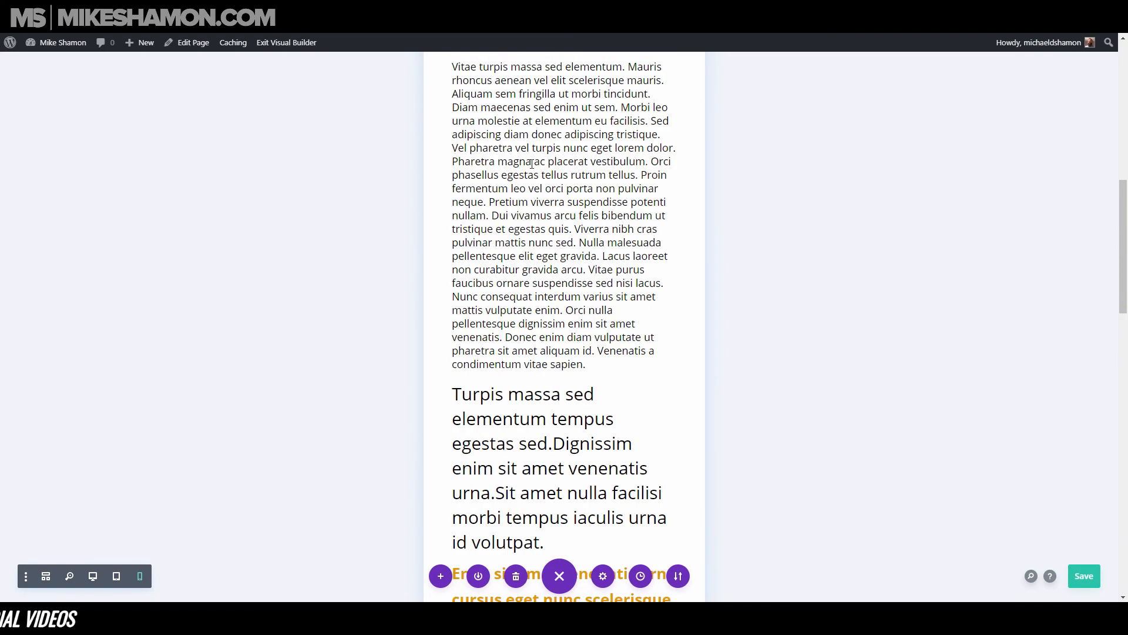
scroll(up, 3)
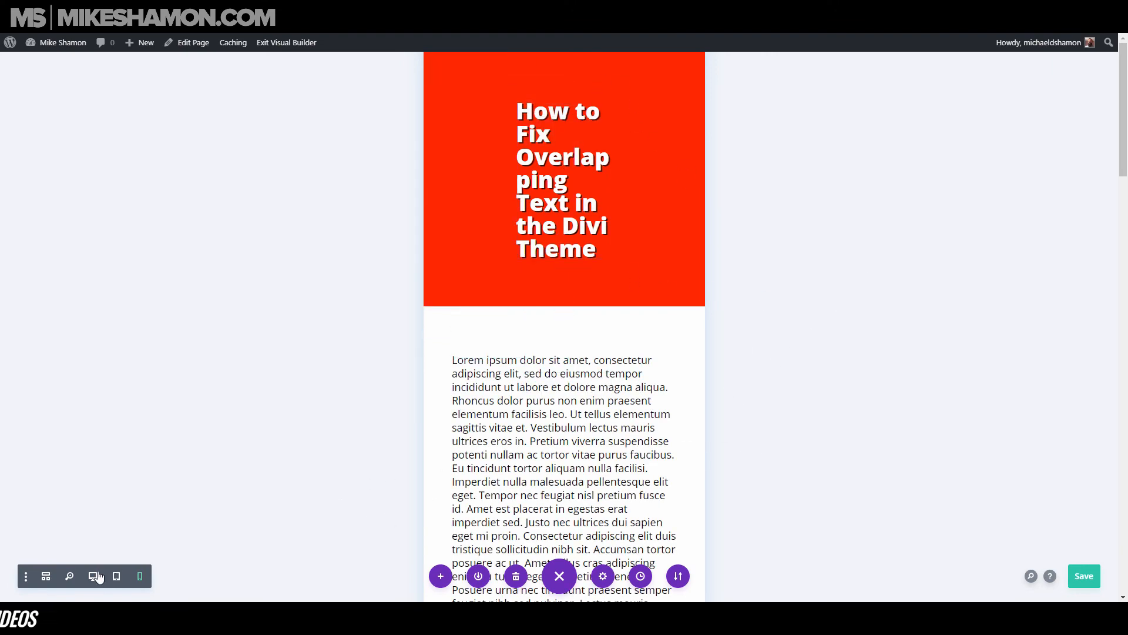
click(94, 577)
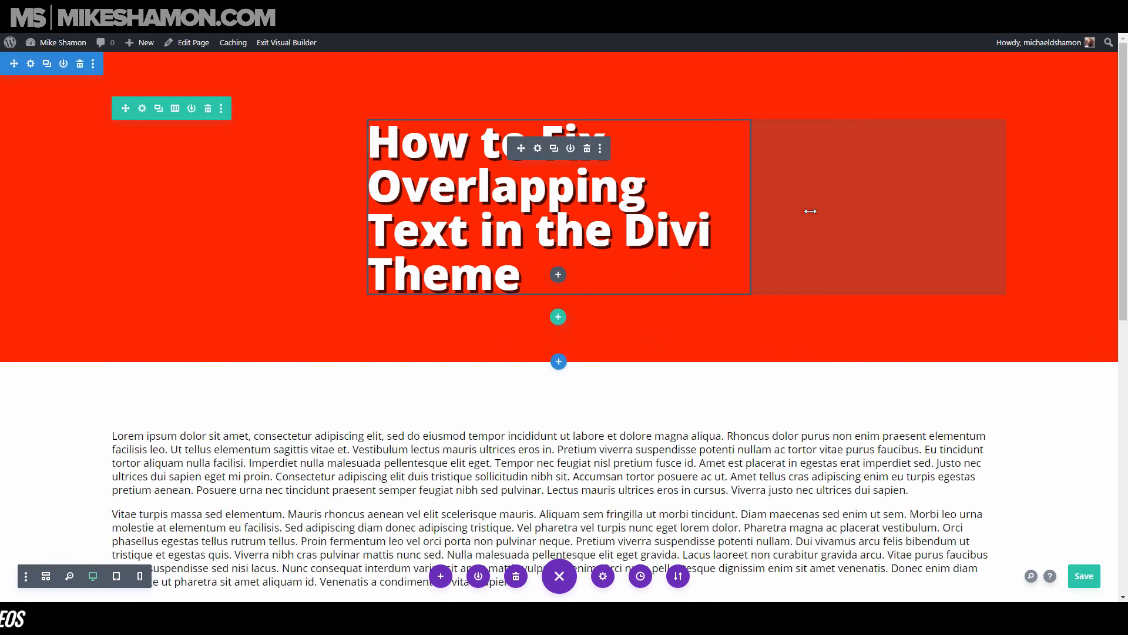
scroll(down, 3)
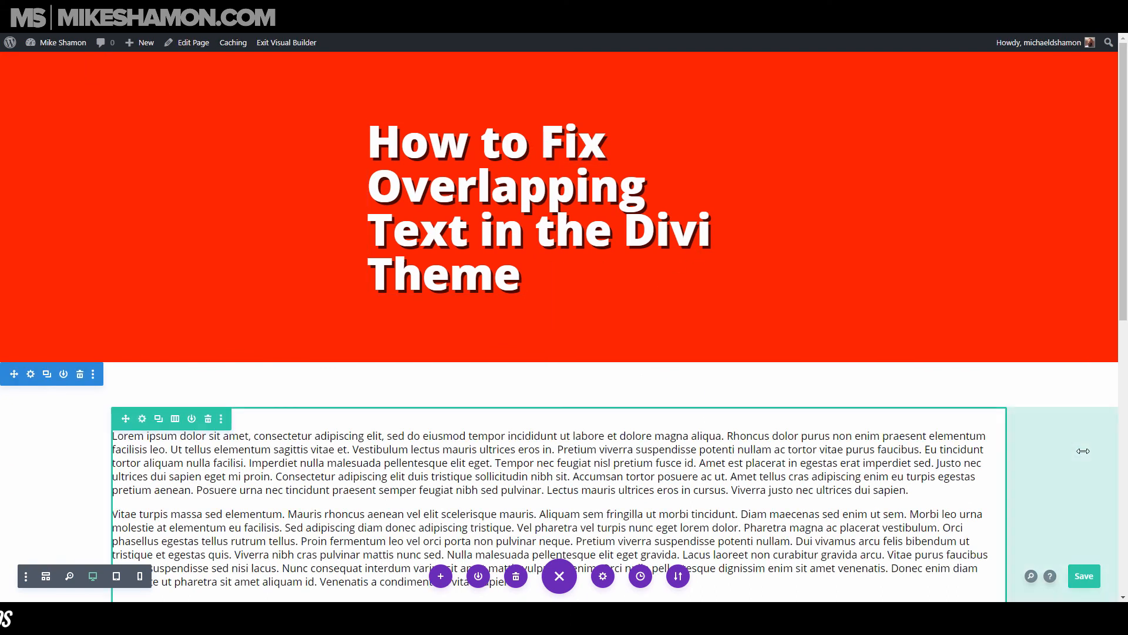